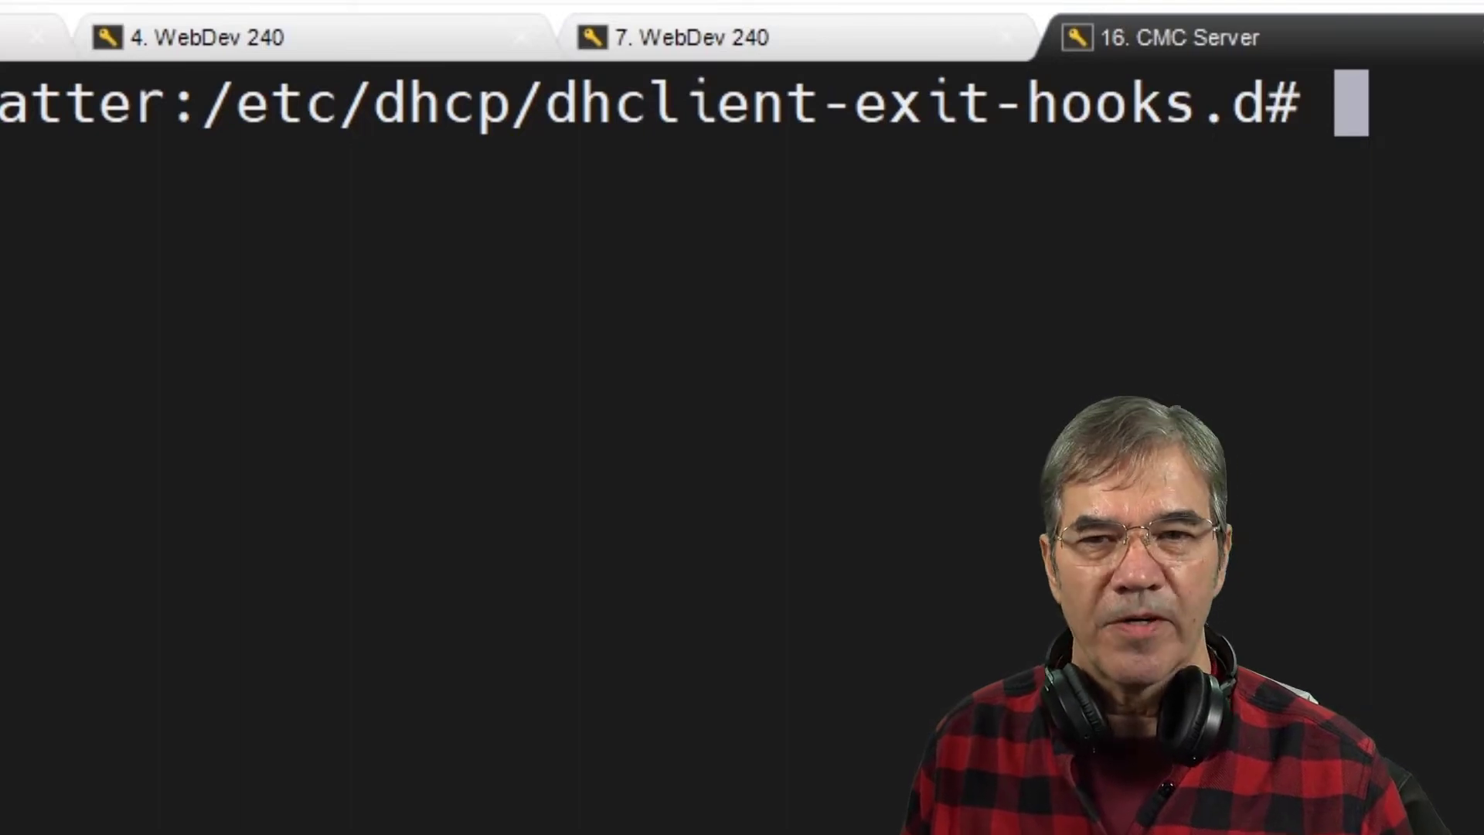
Step: List the exit hooks with ls -l, highlighting that dhclient-sm-hook links to /SM/data-drive/sm_scripts/network
text(ls -l)
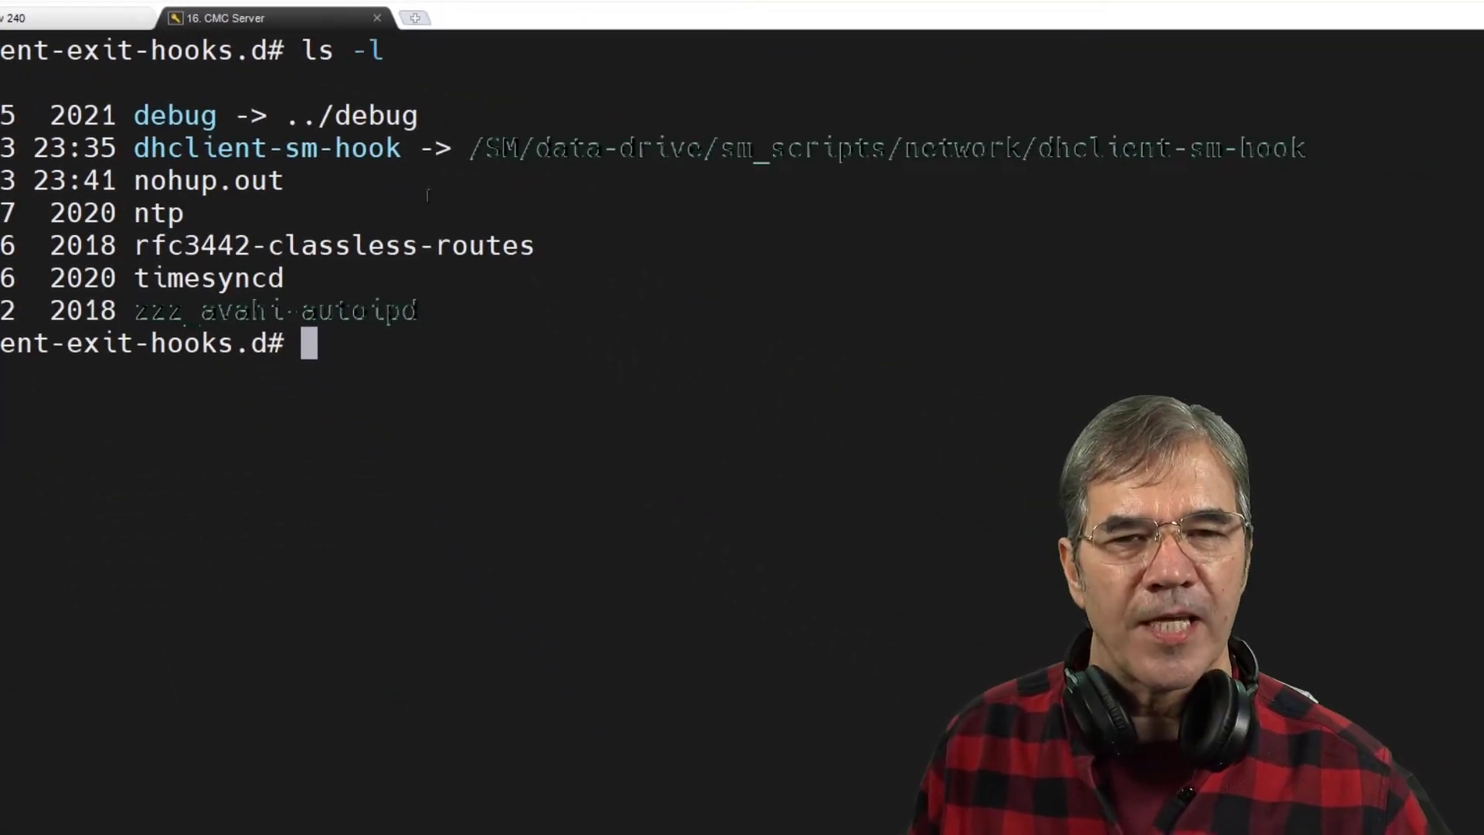
drag(469, 148, 1306, 148)
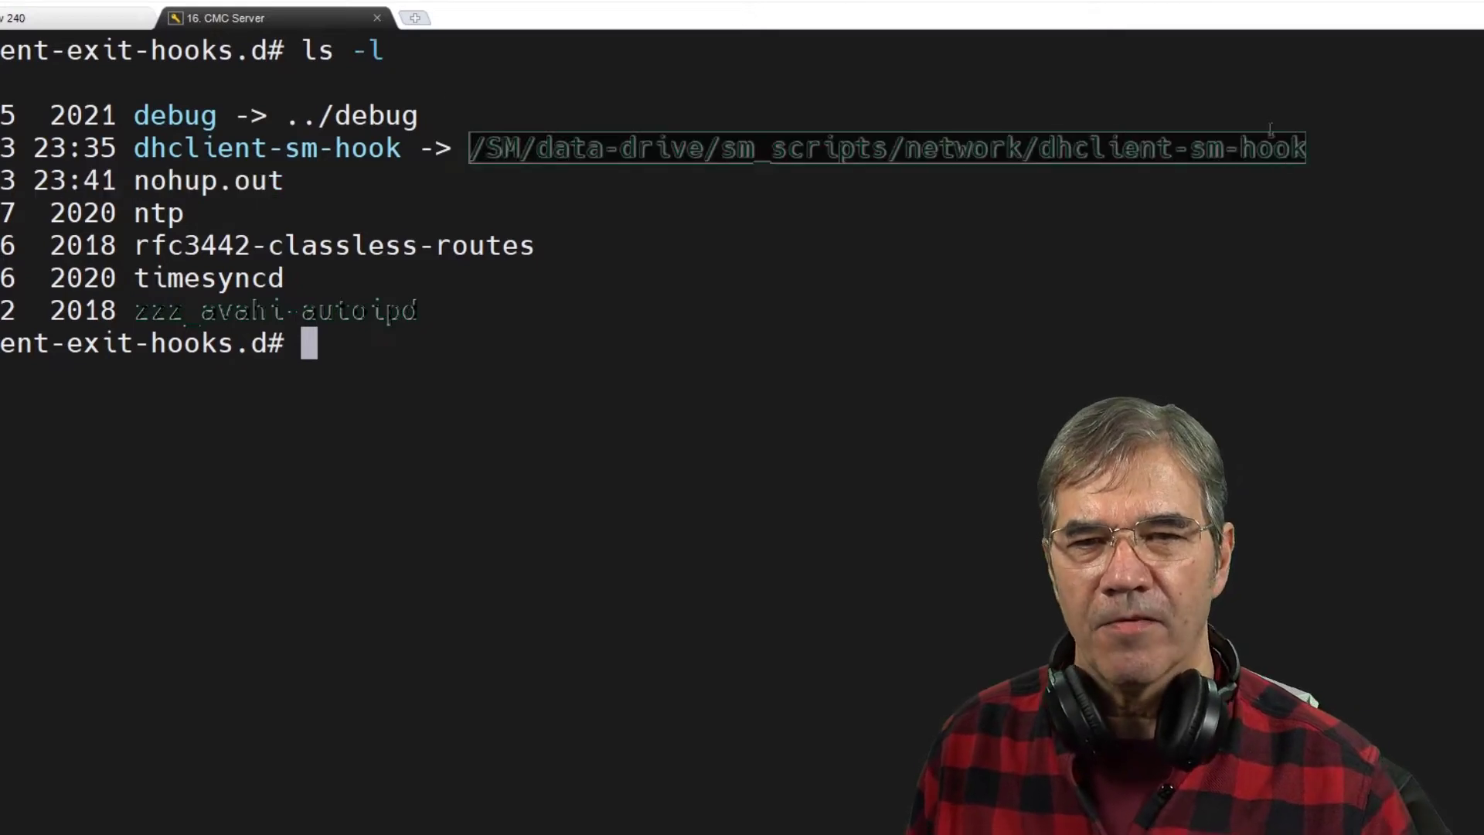
text(cat dhclient-sm-hook)
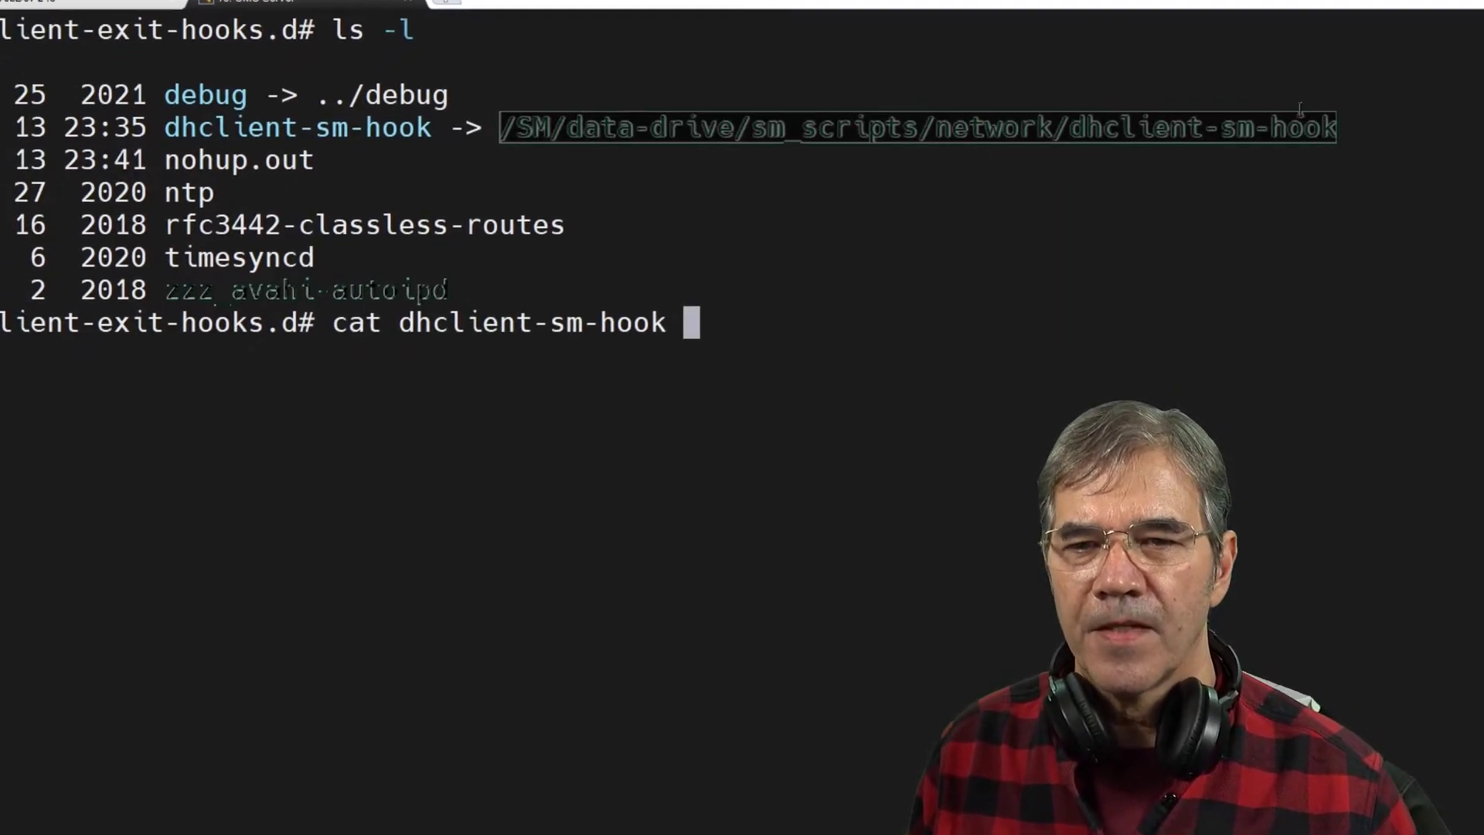
Step: Show dhclient-sm-hook, whose case statement calls dhclient-resolv-set for every DHCP reason
key(Return)
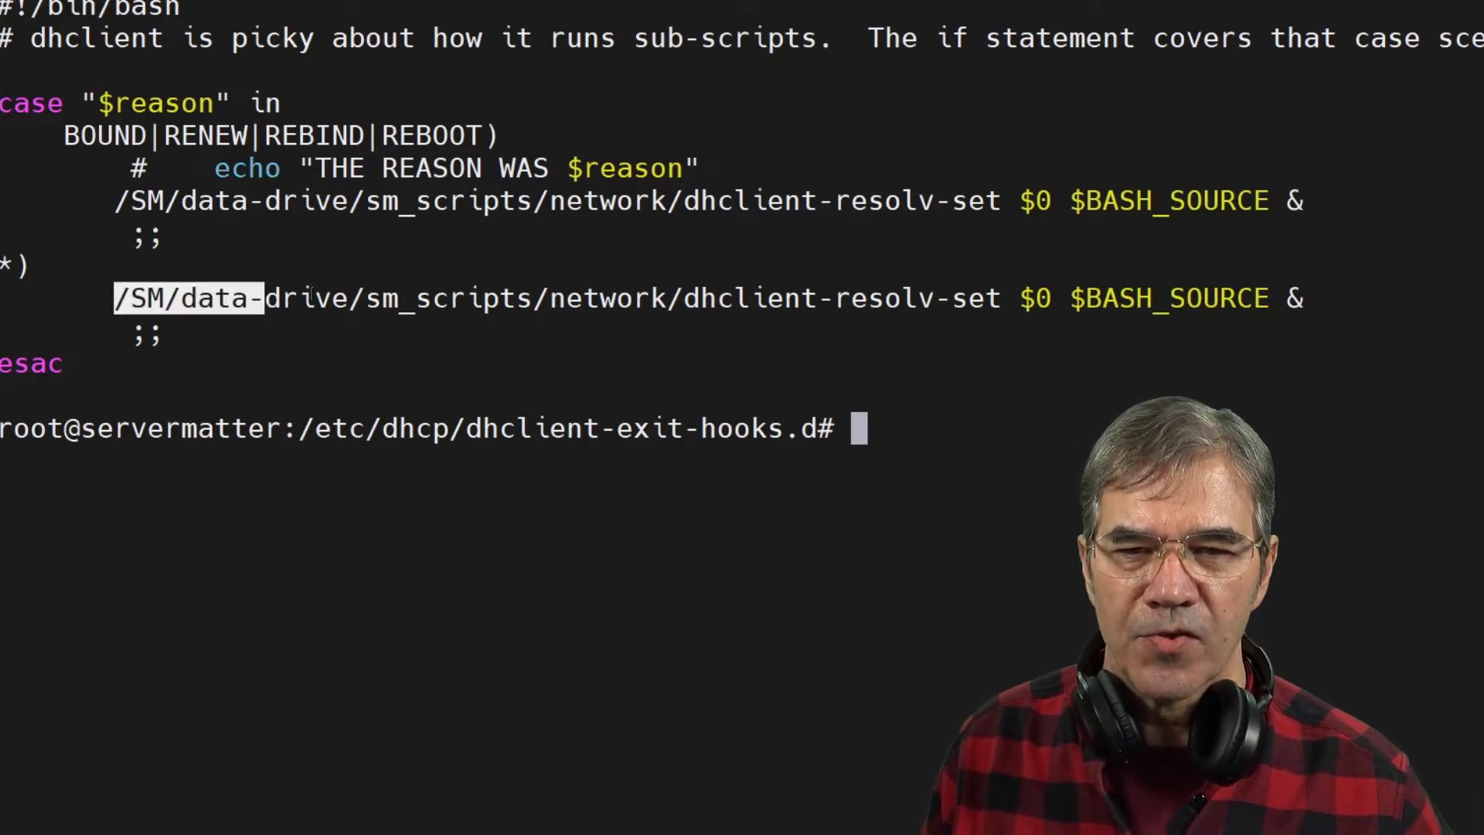
Step: Start the sudo vim command for dhclient-resolv-set, correcting a typo in 'sudo'
text(sdu)
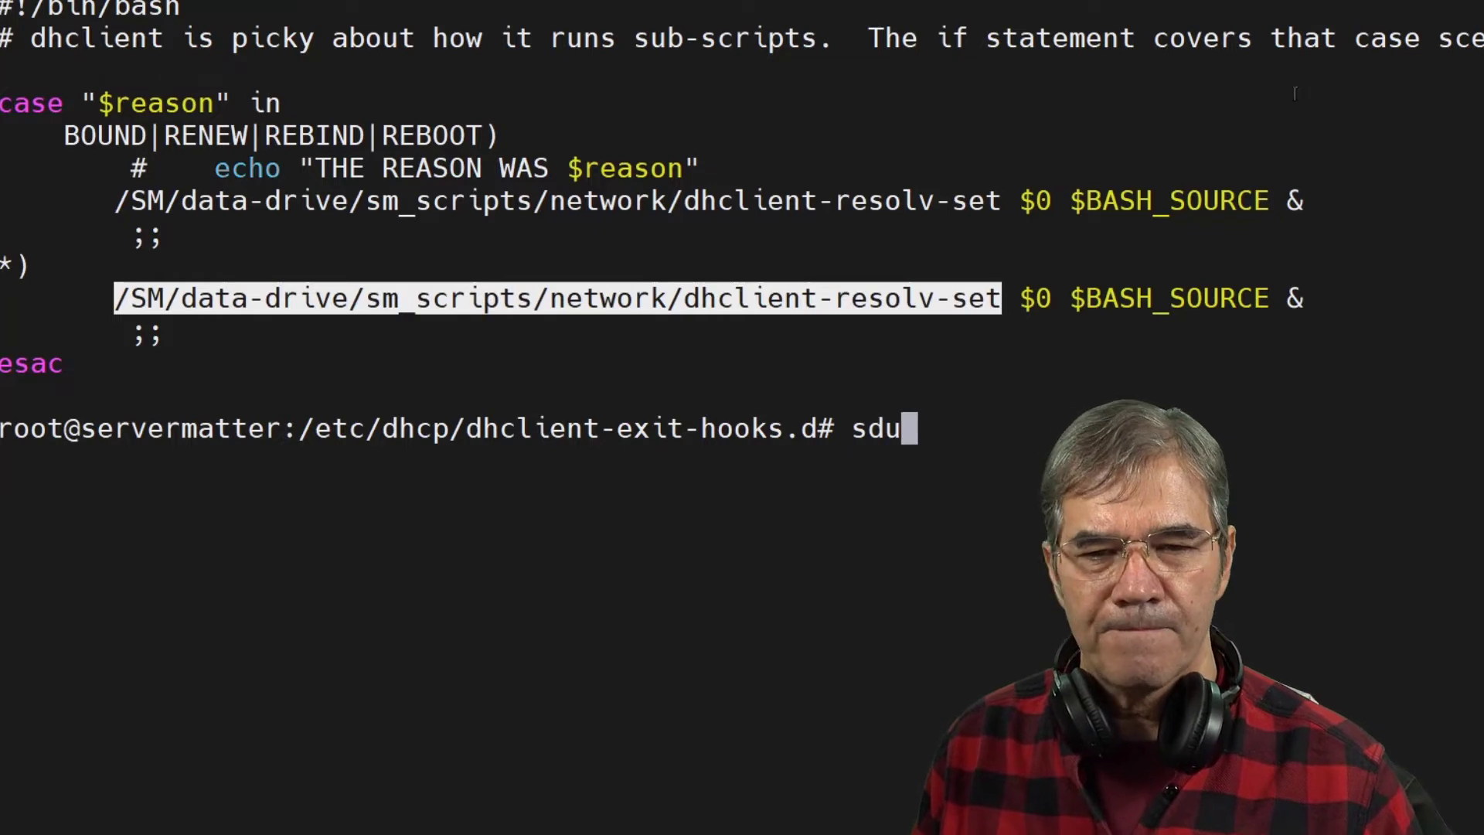
key(Backspace)
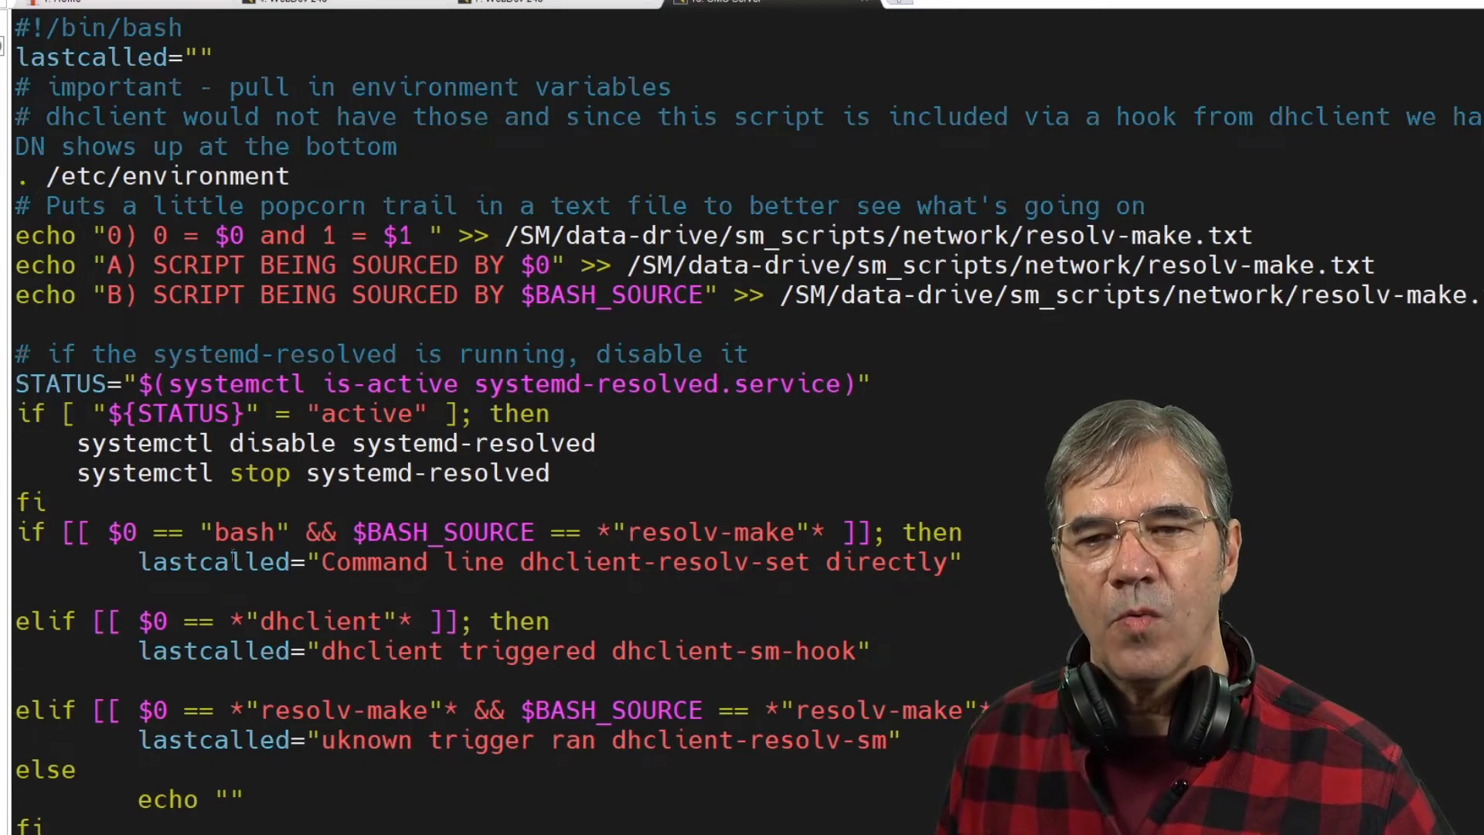
double_click(218, 563)
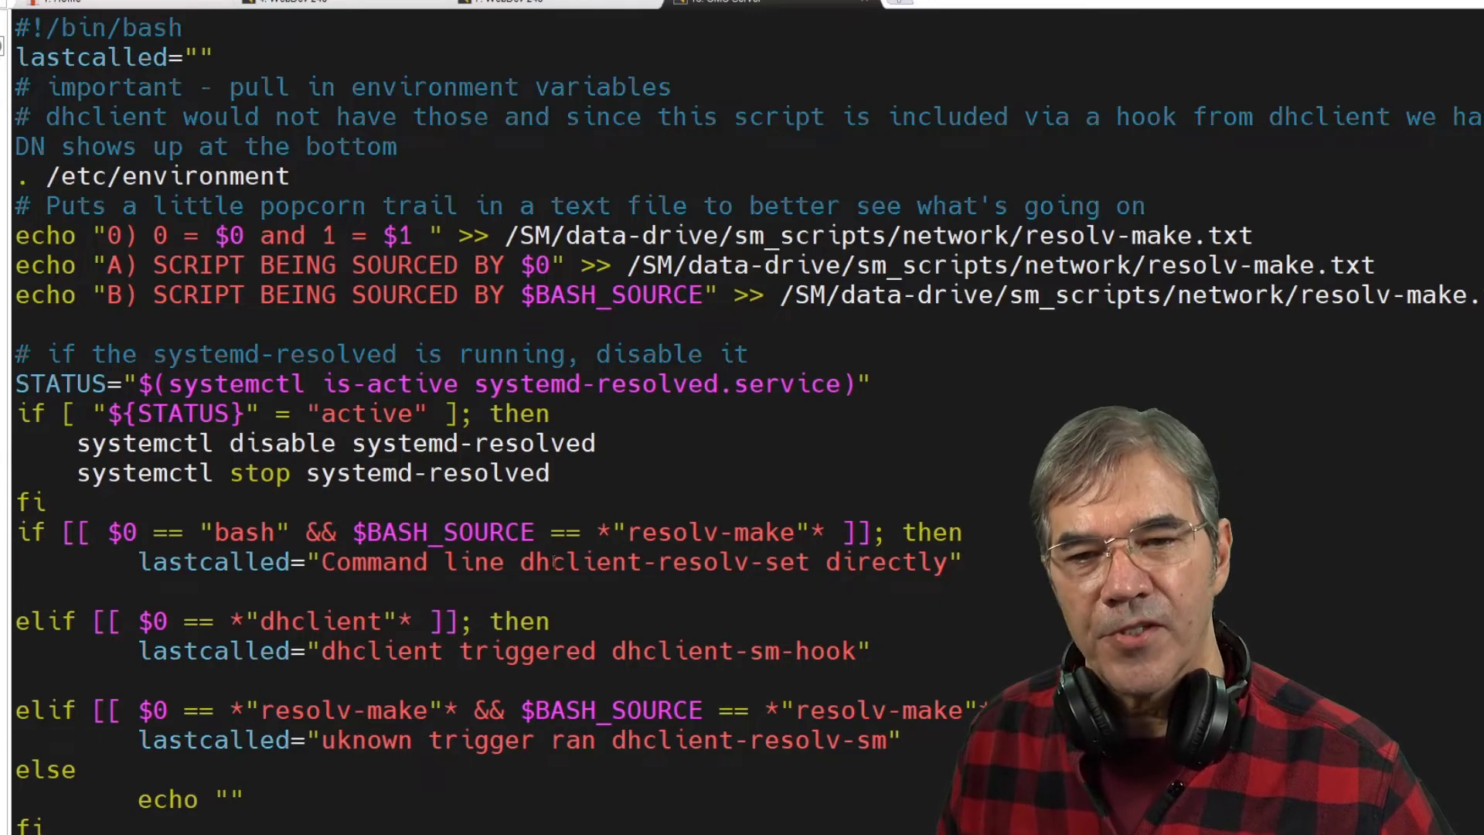
double_click(663, 561)
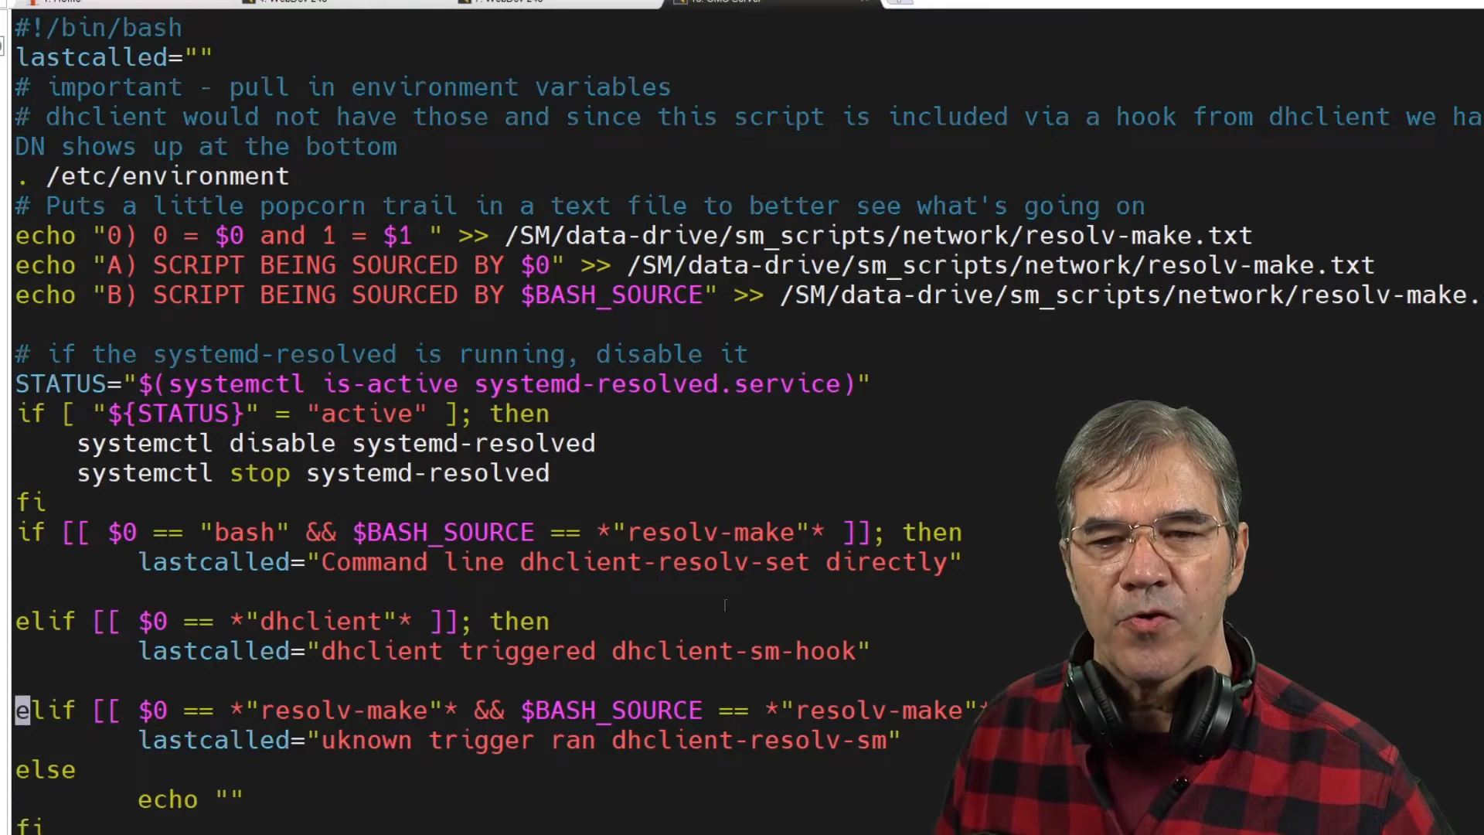
double_click(374, 739)
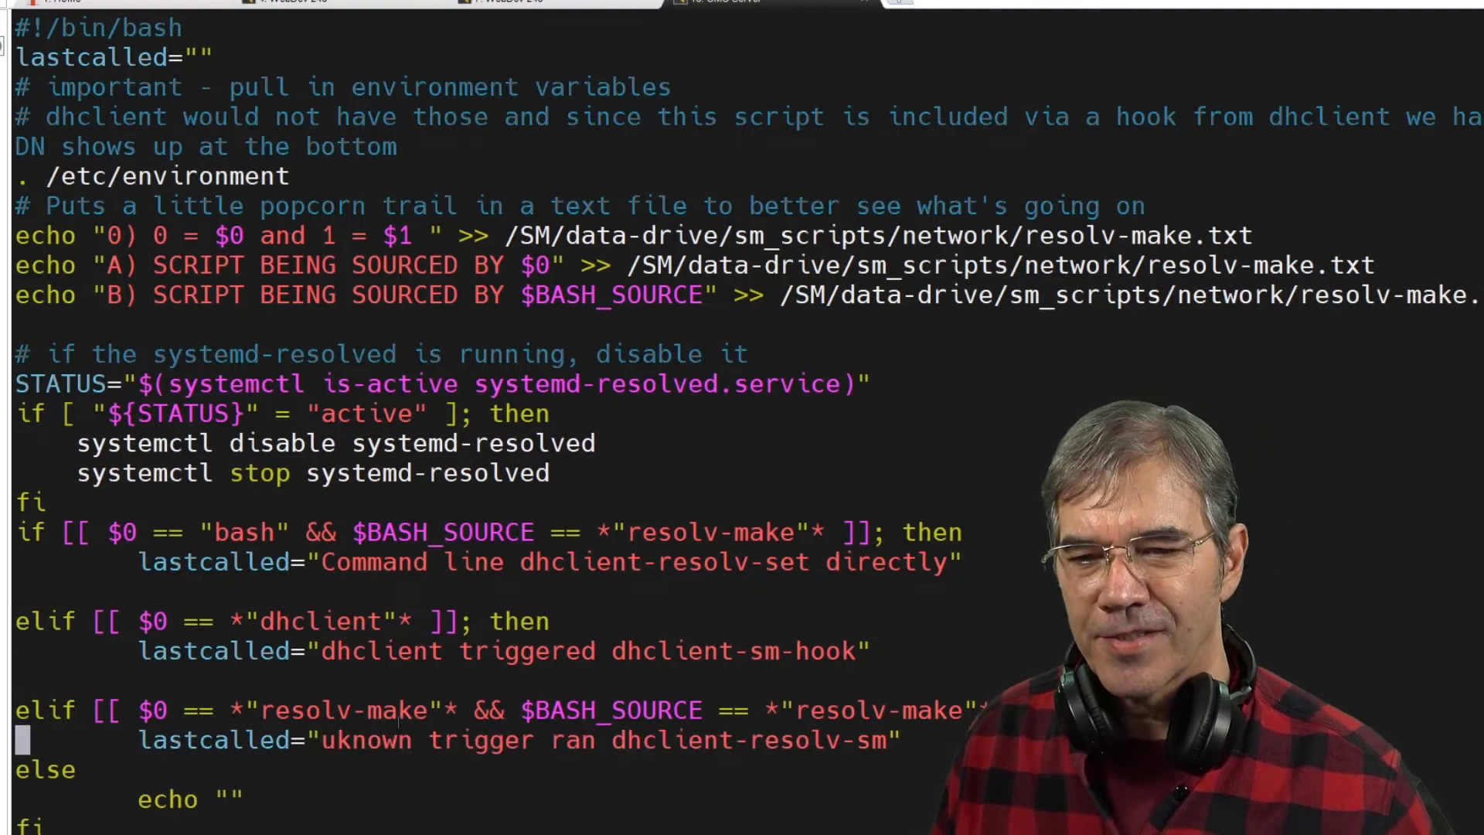
Step: Scroll to the script's /etc/resolv.conf rebuild section and examine its nameserver echo lines
scroll(down, 3)
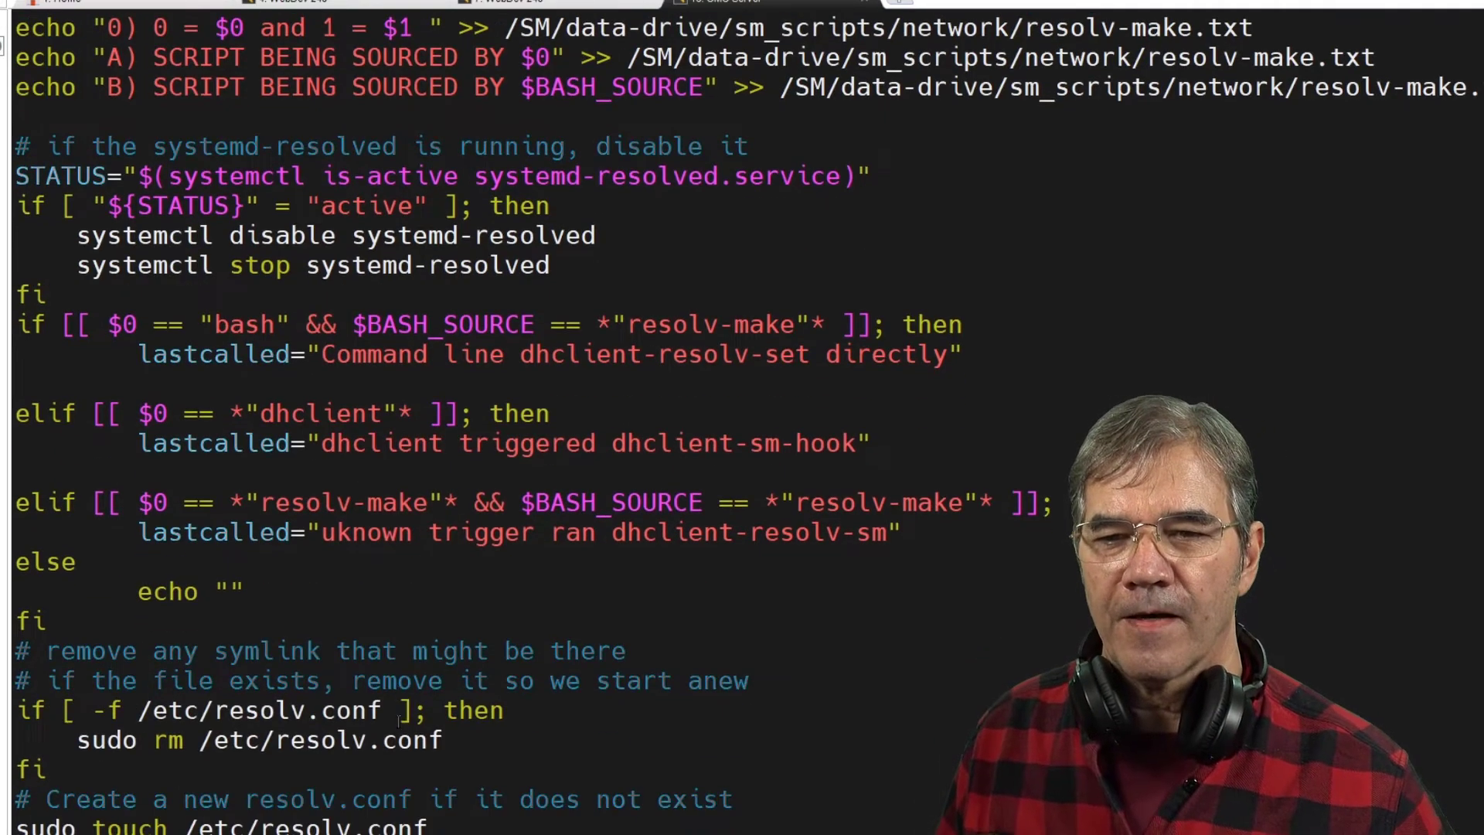
scroll(down, 3)
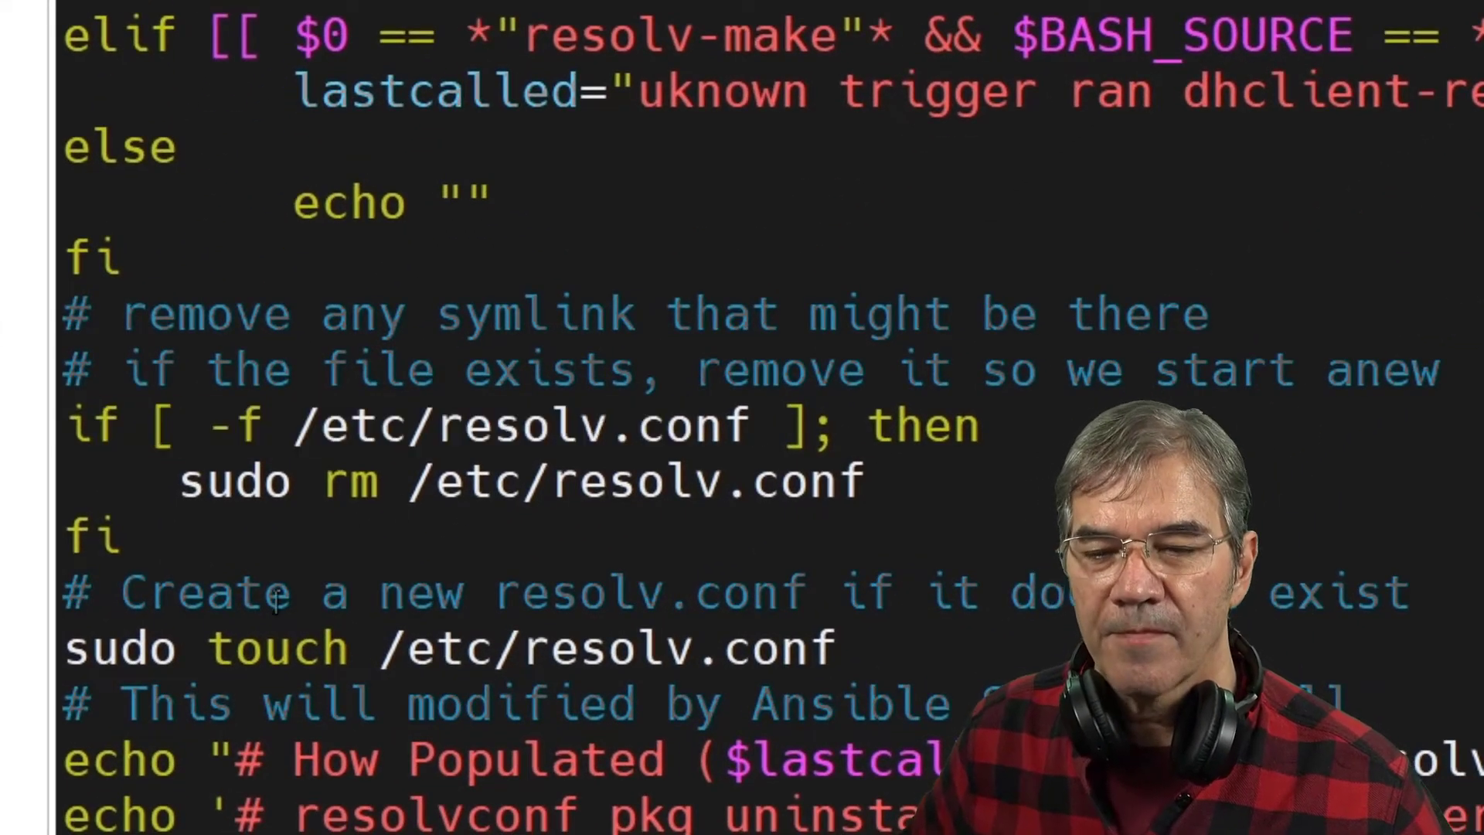
double_click(620, 648)
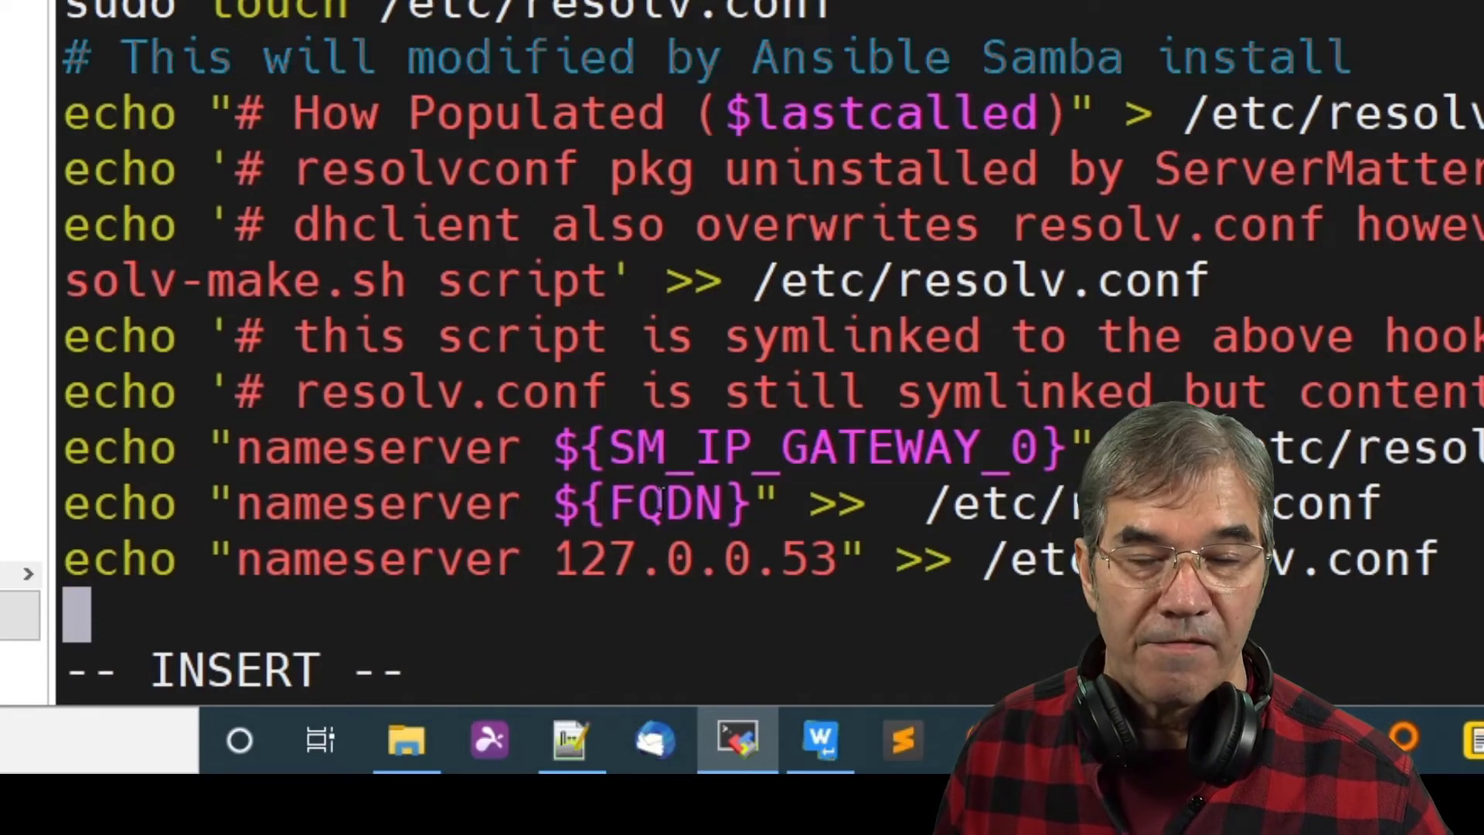
double_click(663, 502)
text(sudo)
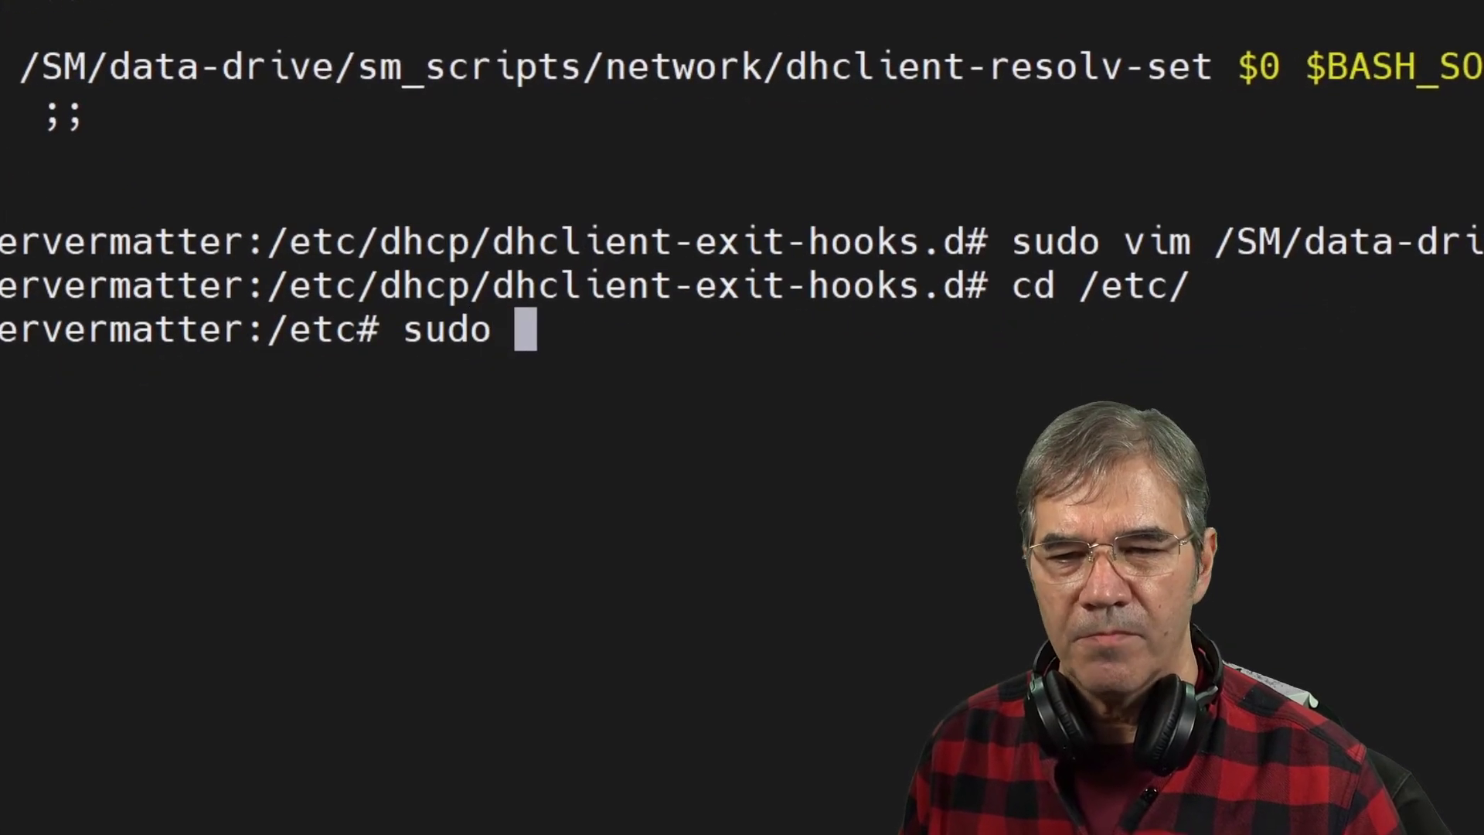
Step: Remove /etc/resolv.conf with sudo rm and confirm via sudo cat that it is gone
text(rm reso)
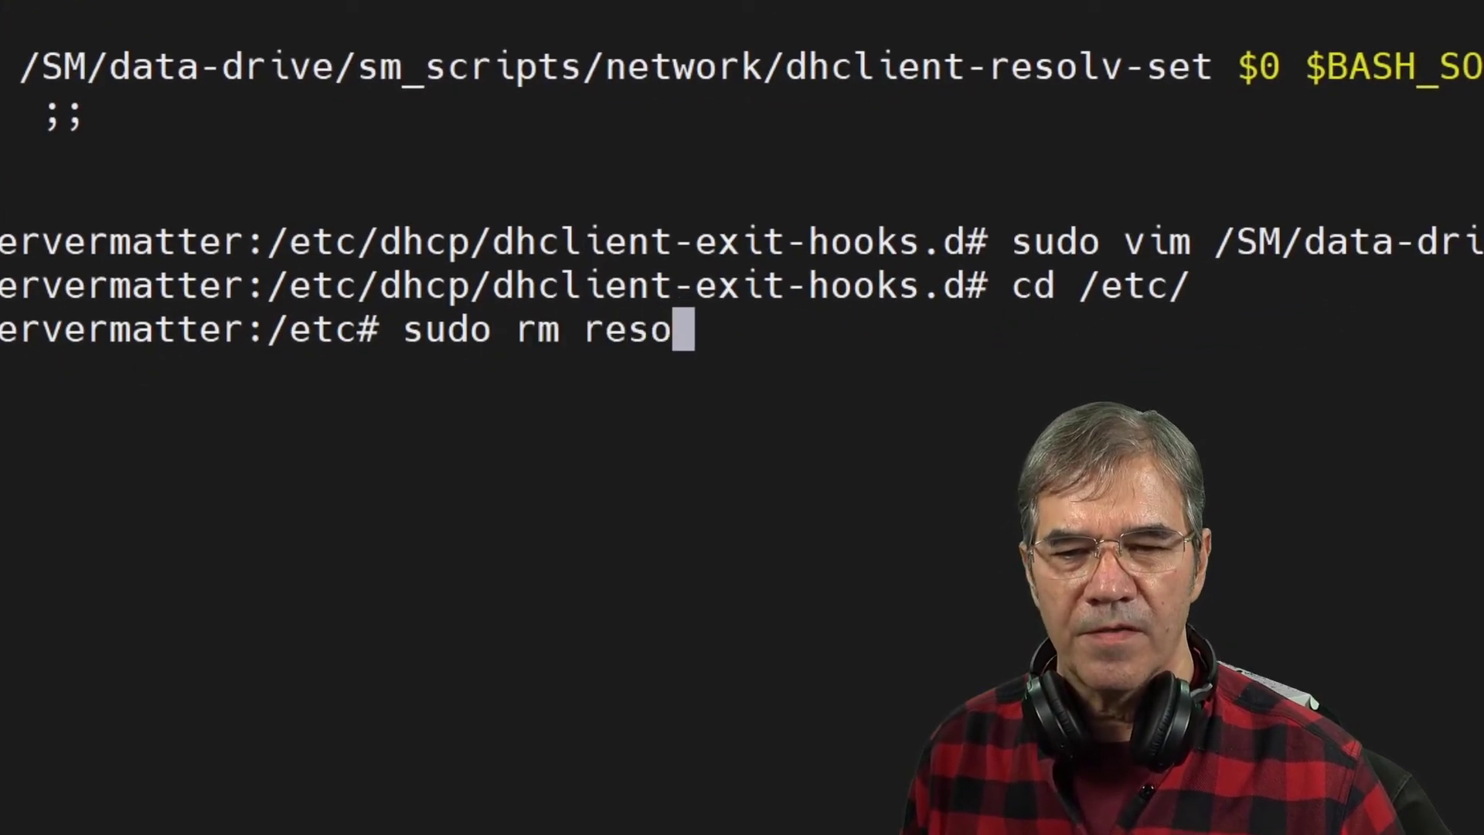
text(lv.conf)
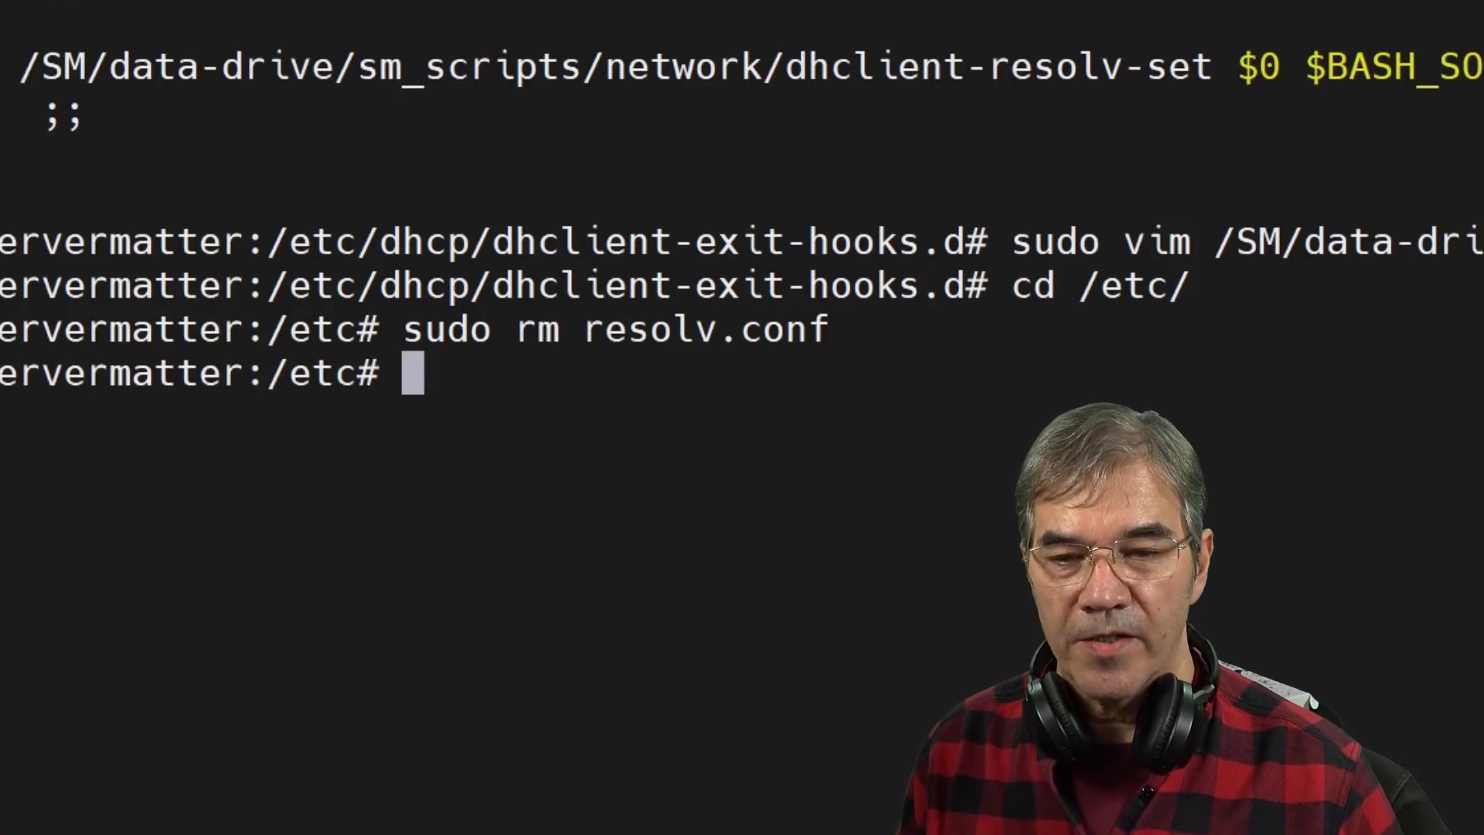
text(sudo cat)
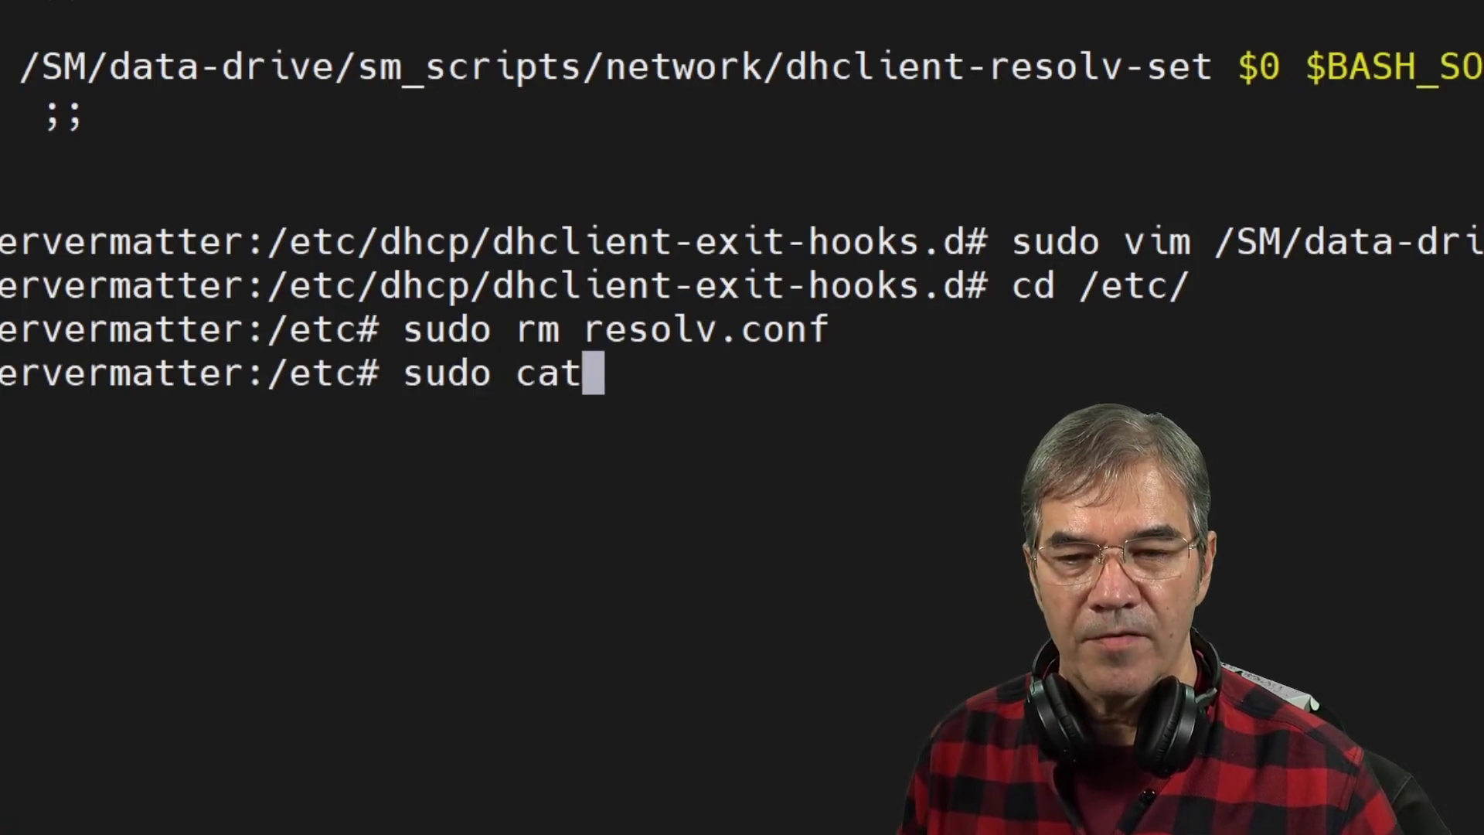
text(resolv.conf)
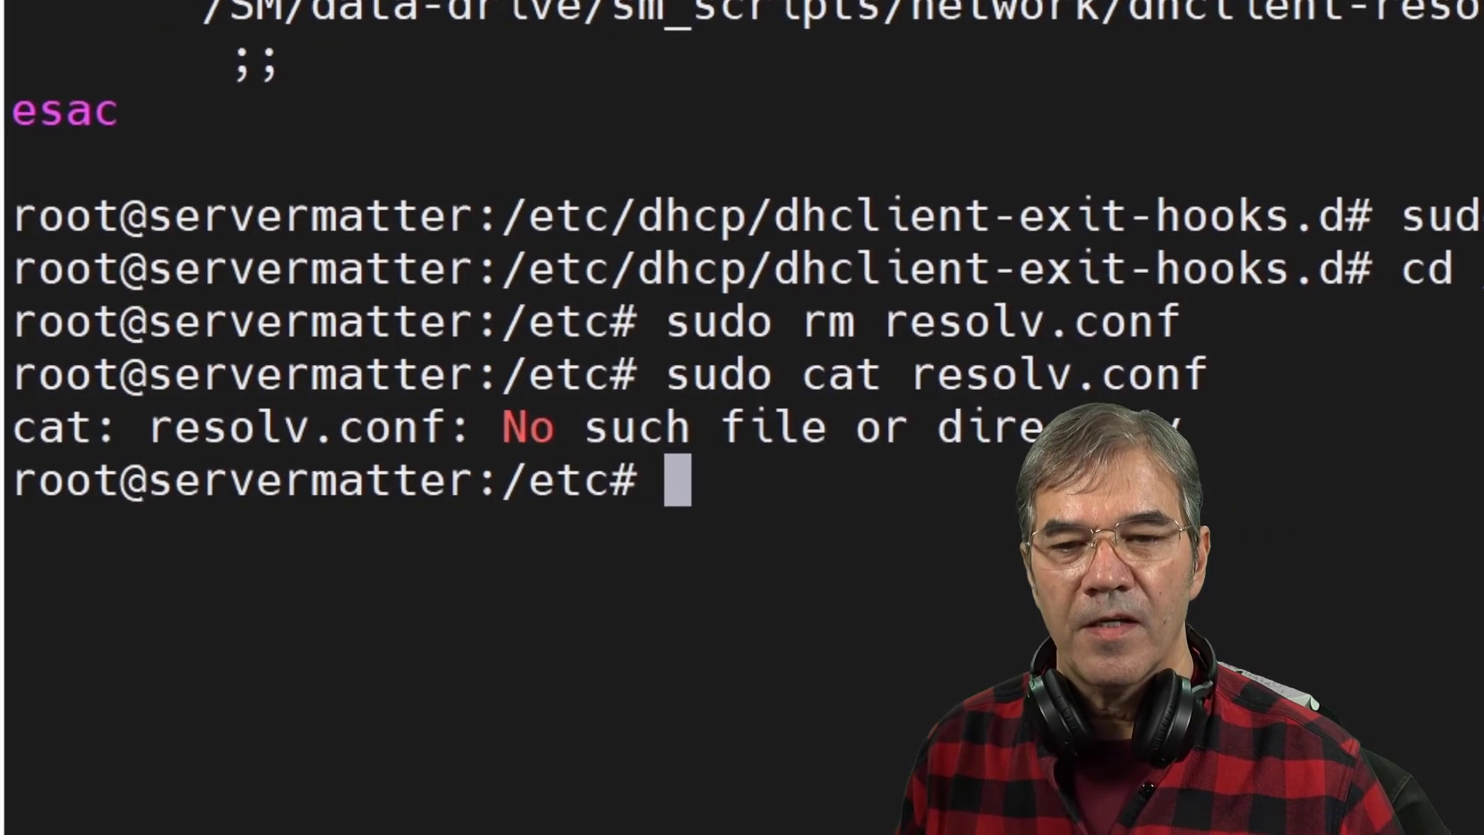
Step: Rerun sudo dhclient and prepare sudo cat resolv.conf to check the regenerated file
text(sudo dhclient)
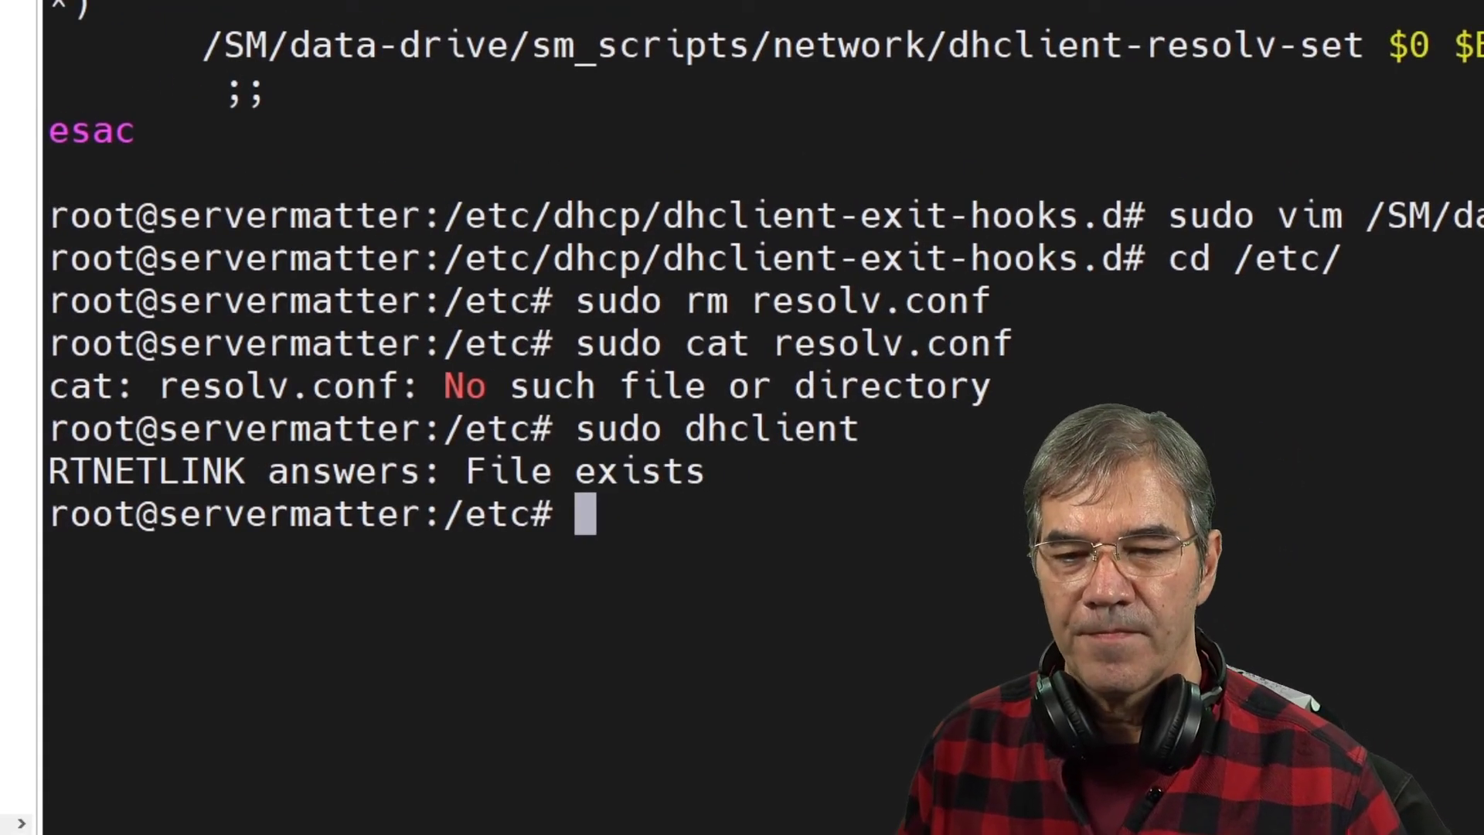
text(sudo cat resolv.conf)
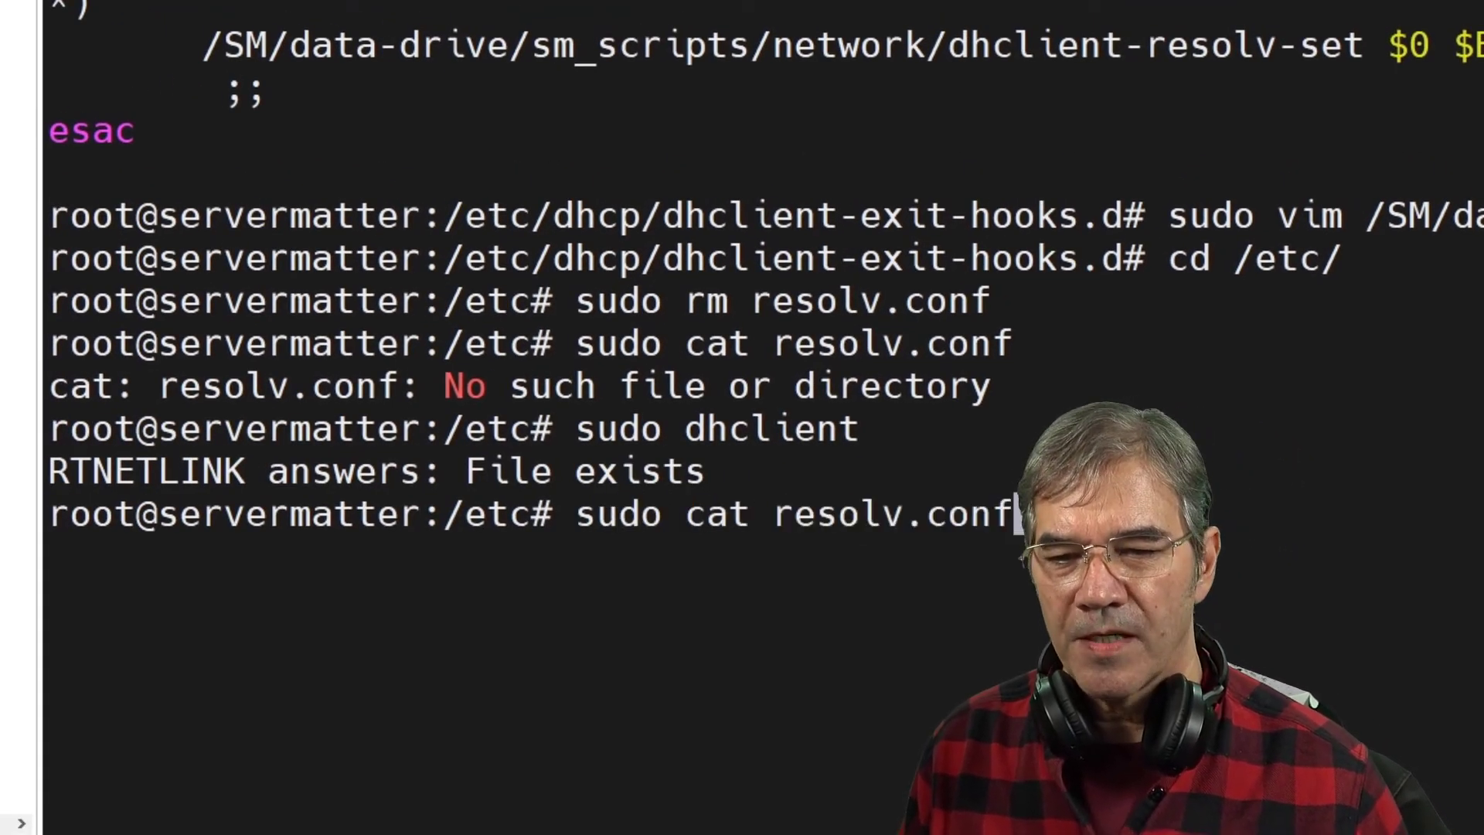